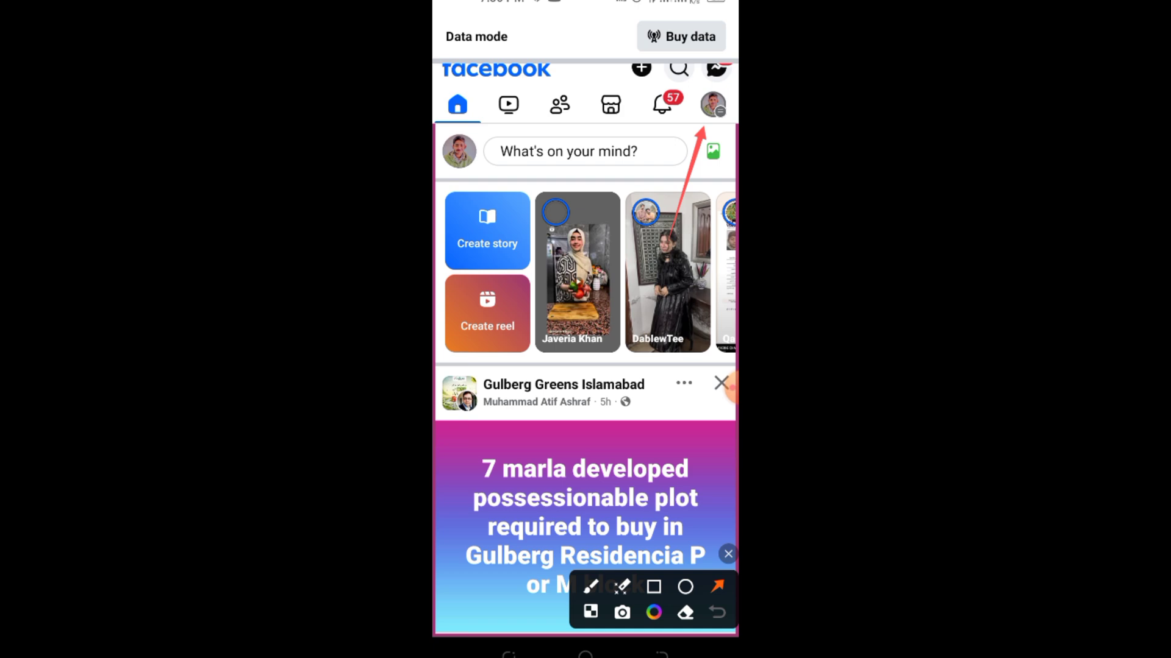
Bring up Facebook Lite's main menu from the top navigation bar
left_click(712, 103)
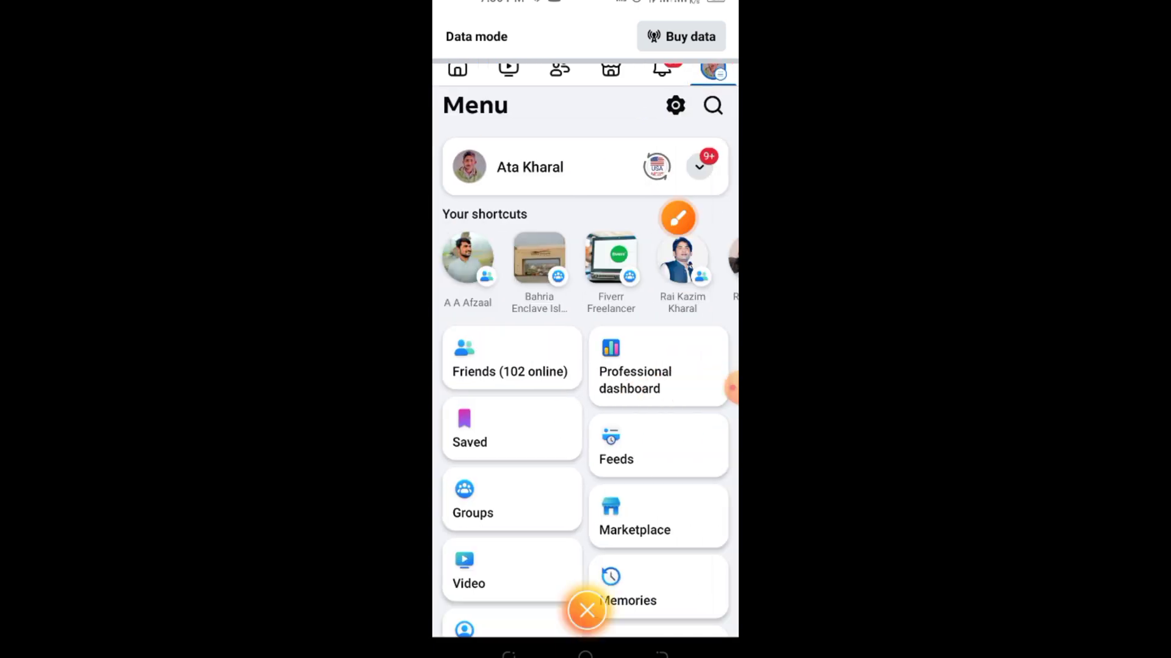
Go into the Meta Accounts Center settings from the menu's gear icon
left_click(675, 105)
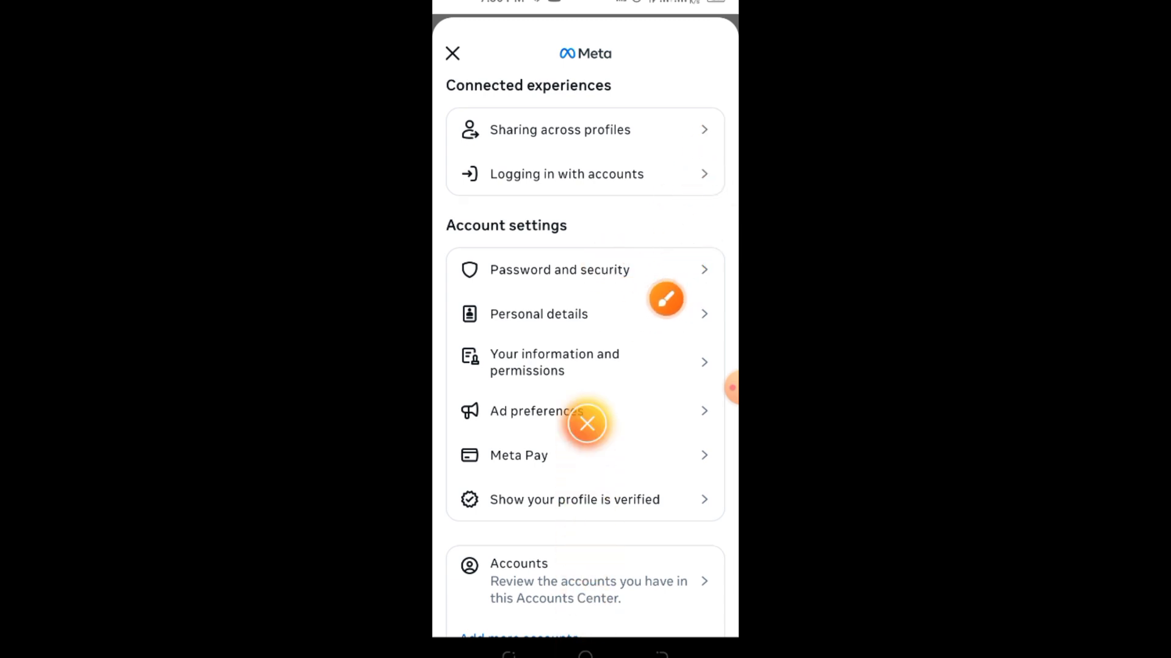
Reach Download your information via Your information and permissions
scroll("down", 3)
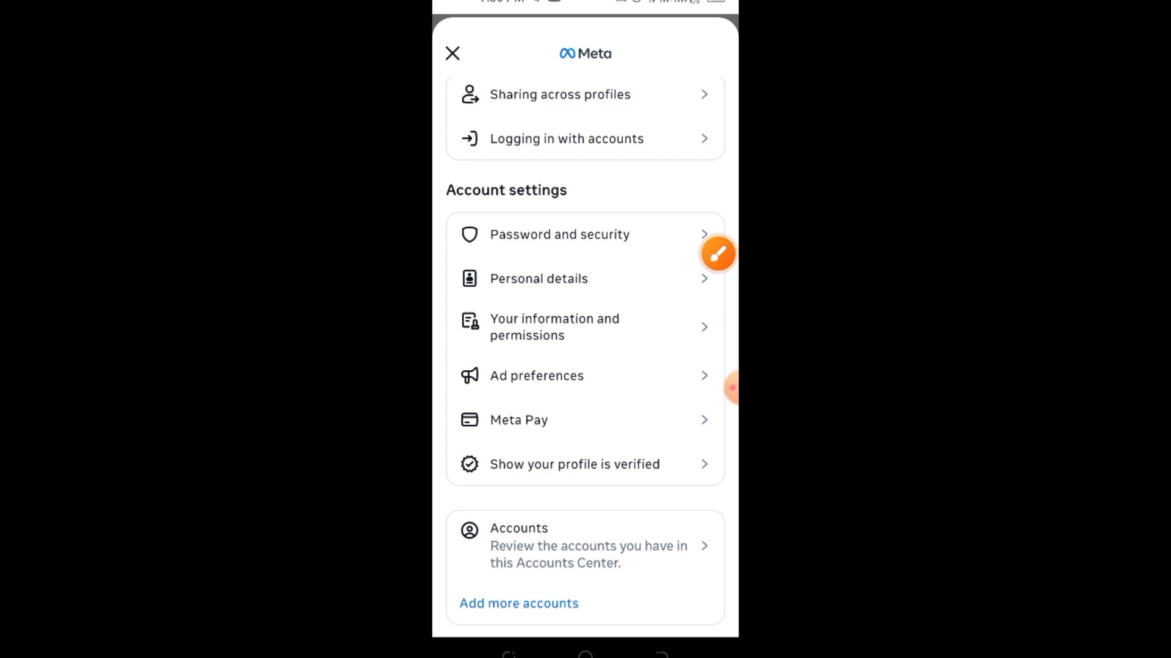
left_click(554, 327)
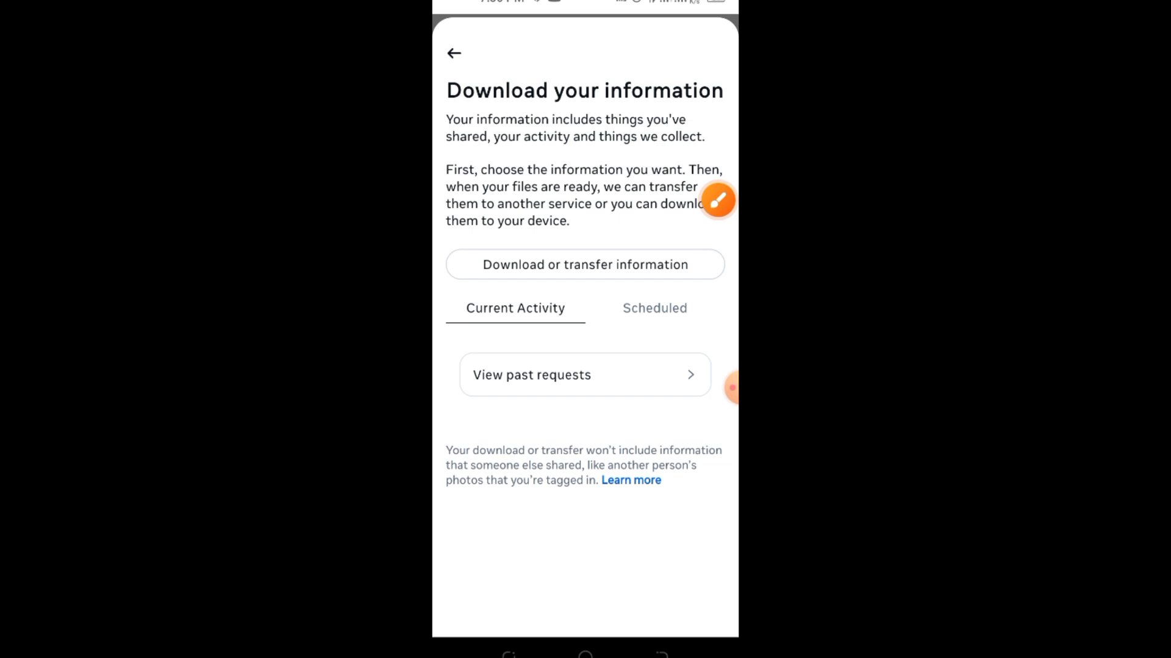
Review past requests, then start a new download for the Ata Kharal Facebook account
left_click(654, 308)
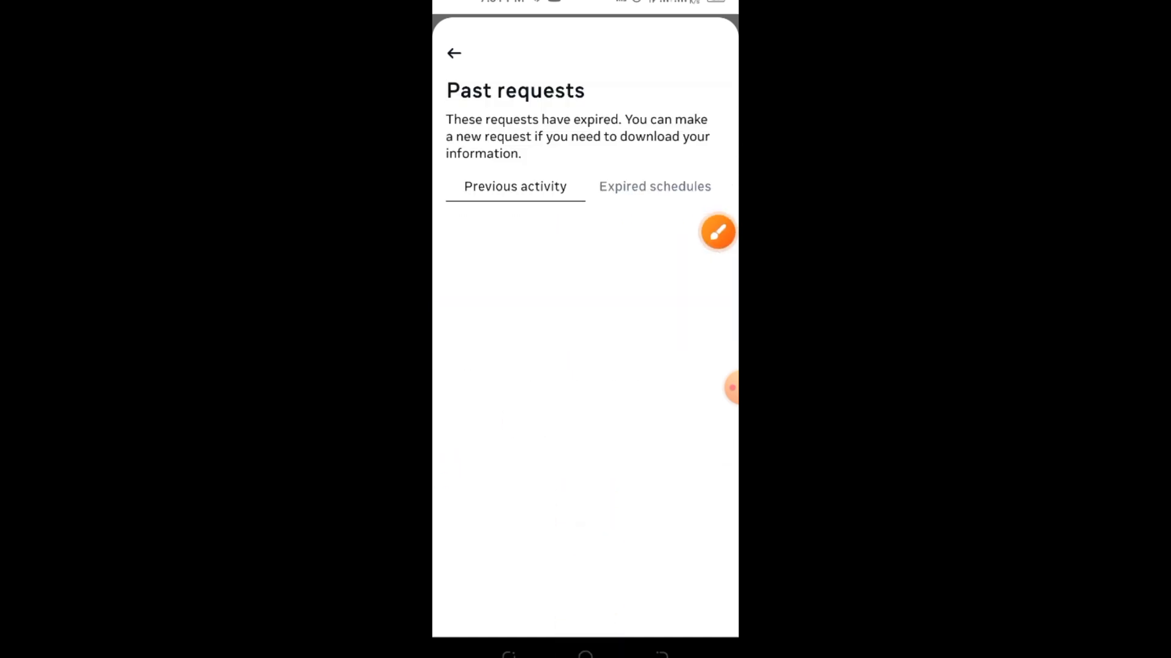
left_click(654, 187)
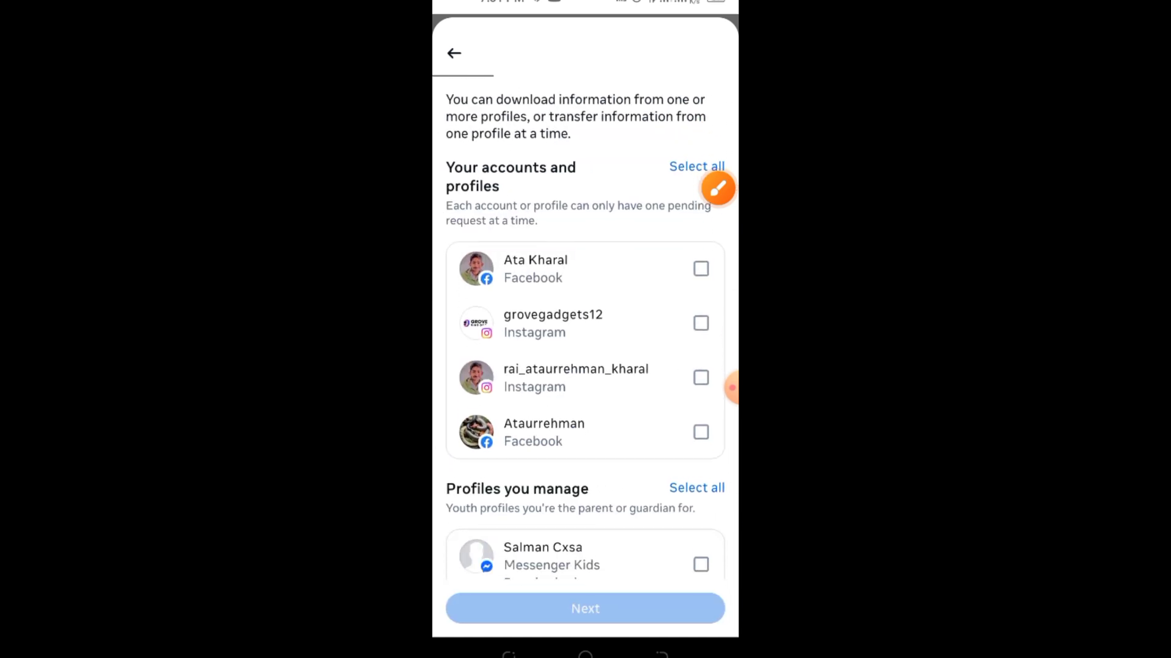
left_click(701, 268)
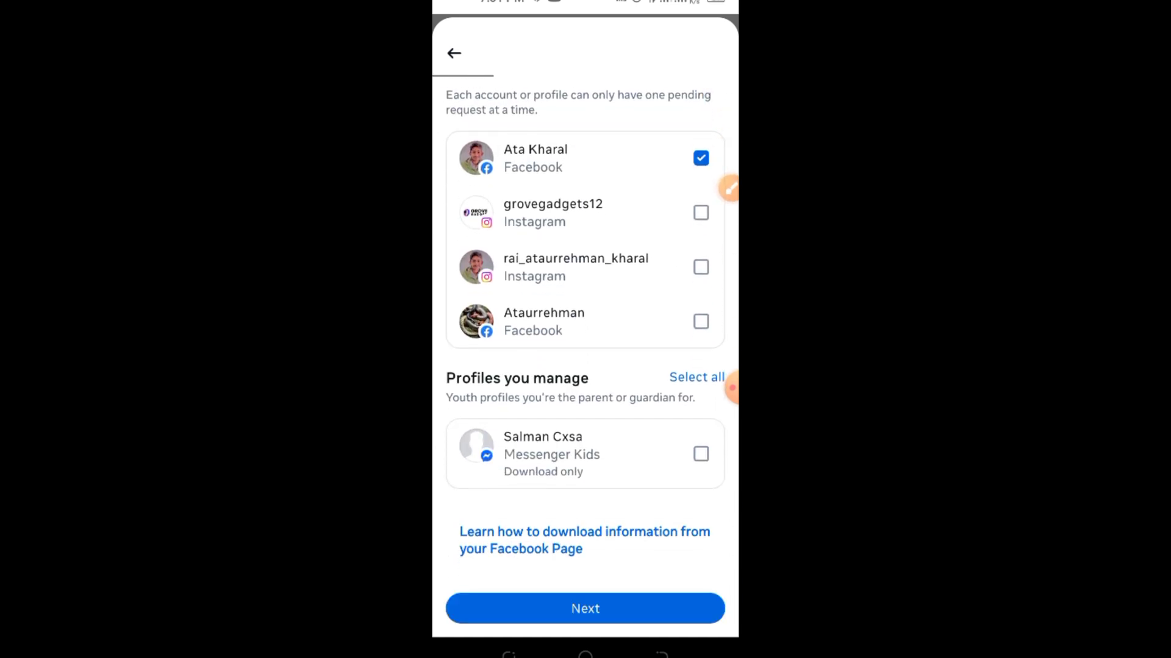
left_click(585, 609)
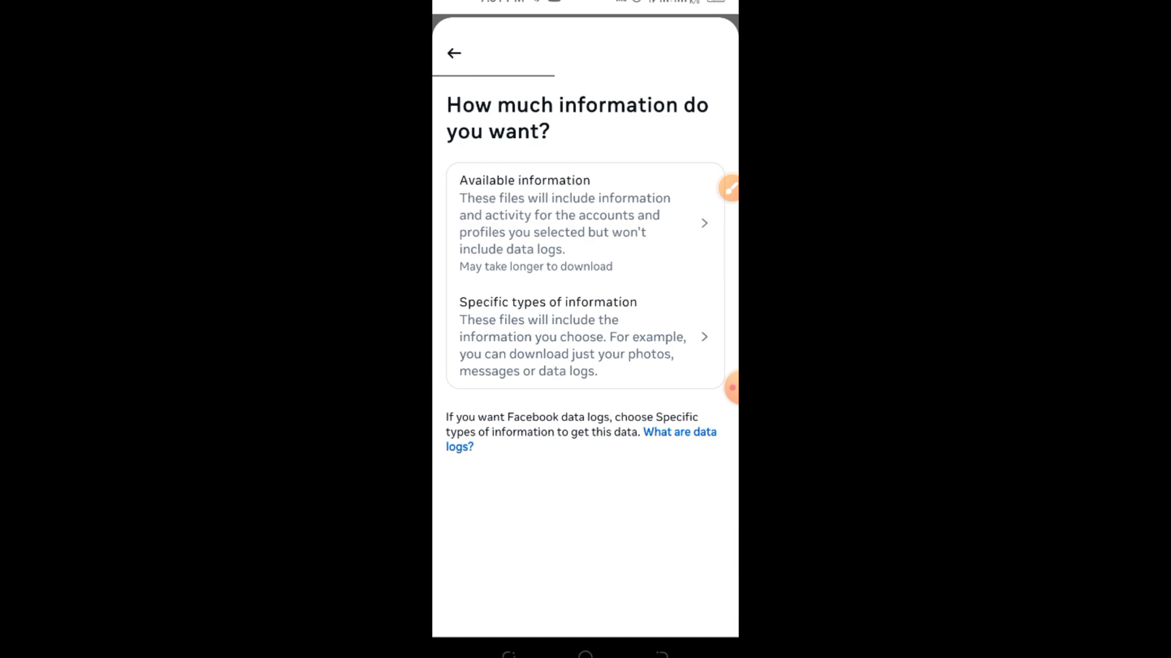
Choose only Messages as the specific information and set Download to device
left_click(578, 337)
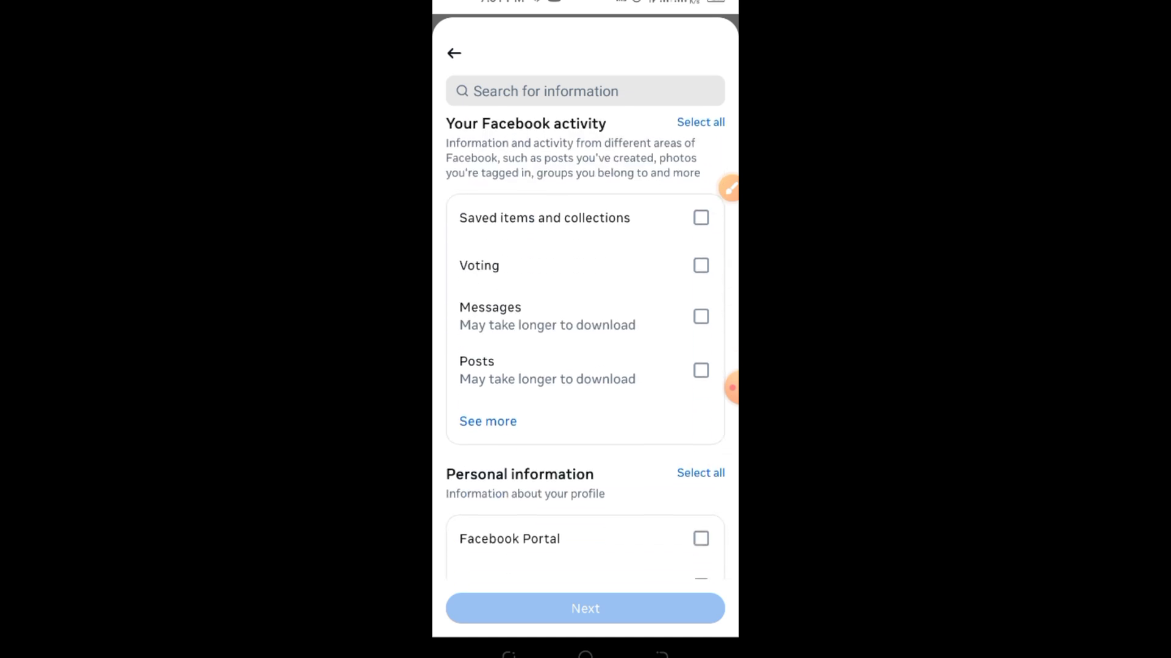
left_click(701, 317)
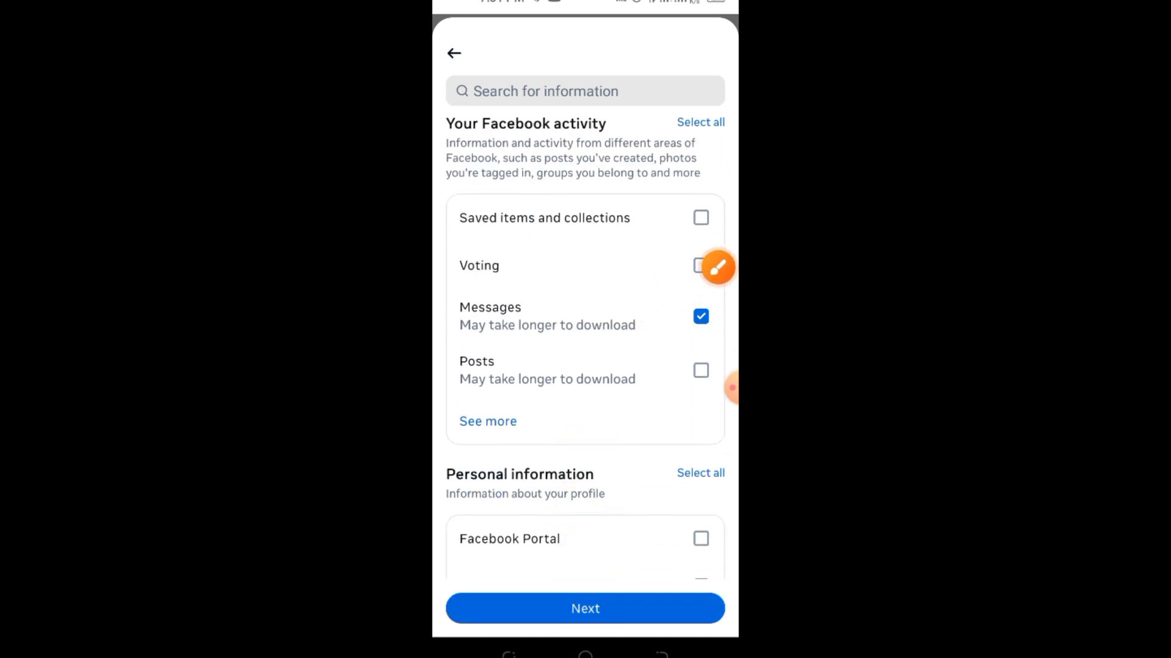
scroll("down", 3)
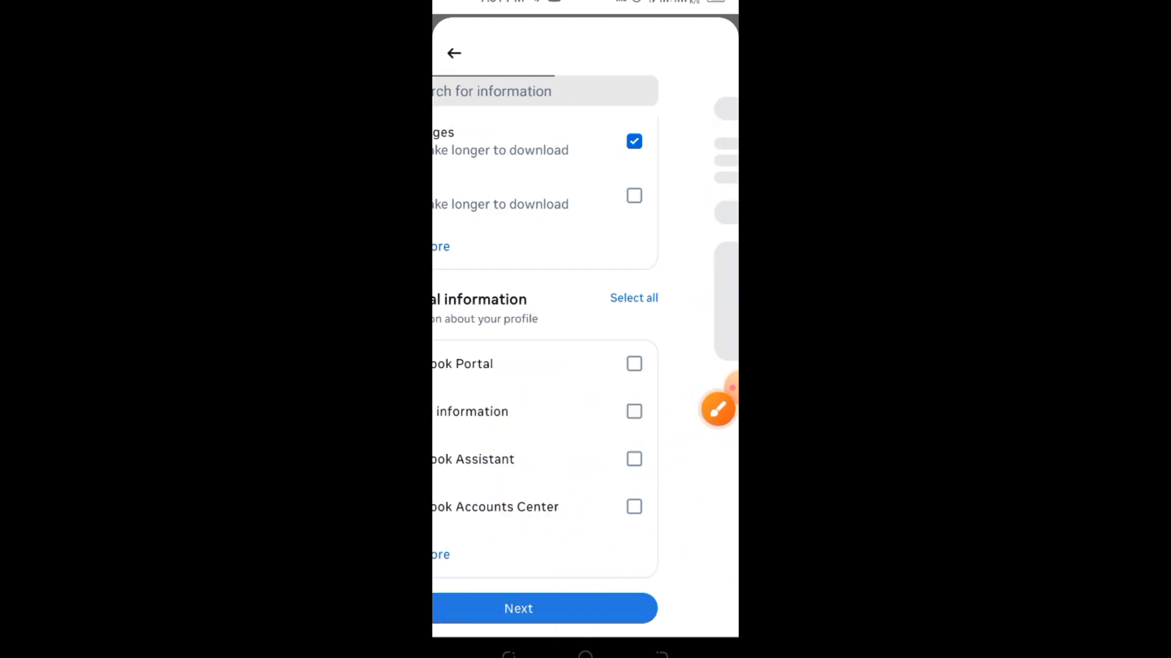
left_click(518, 608)
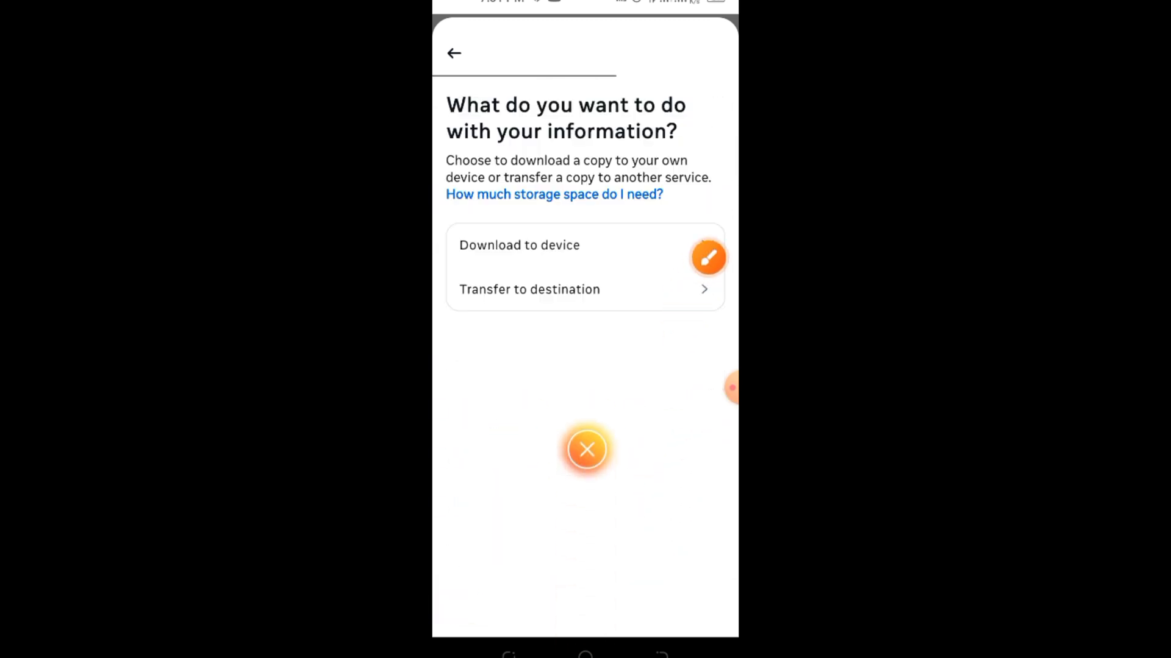
left_click(520, 245)
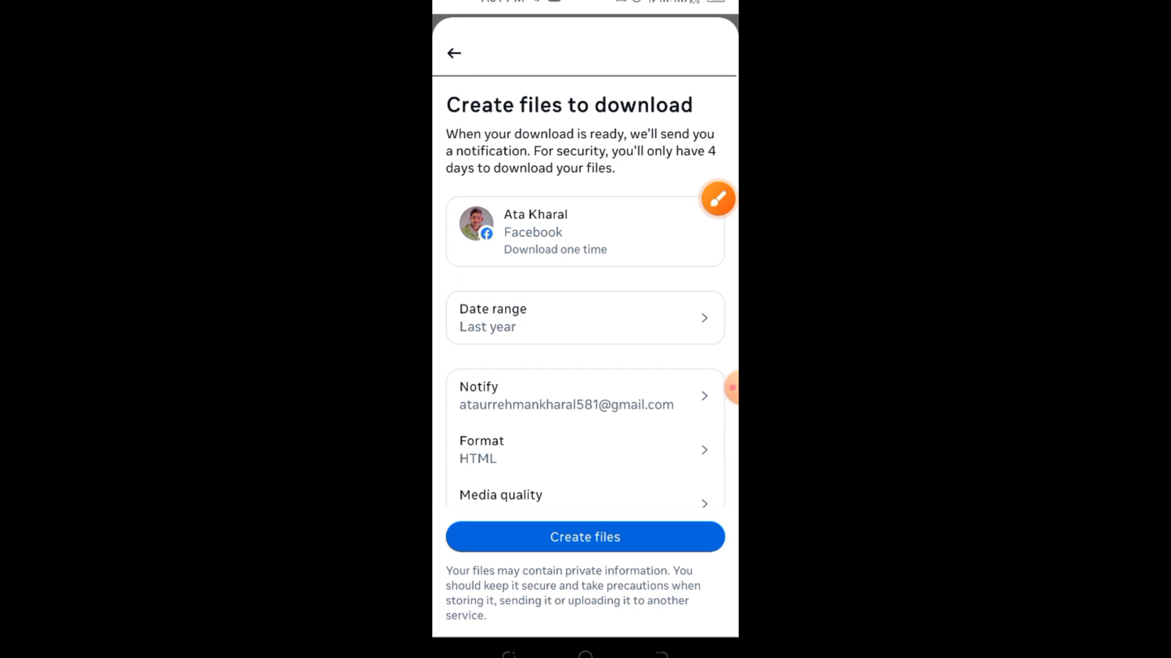